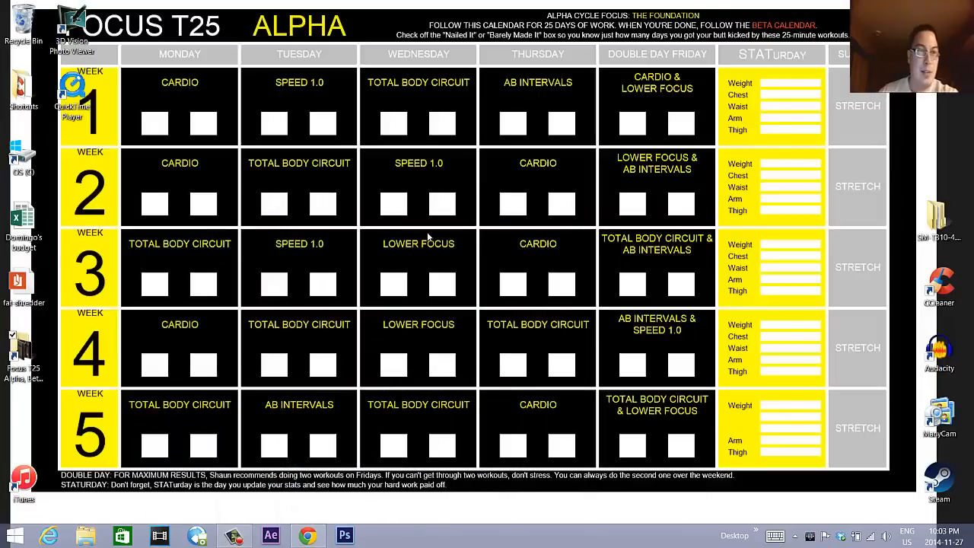
pyautogui.moveTo(387, 265)
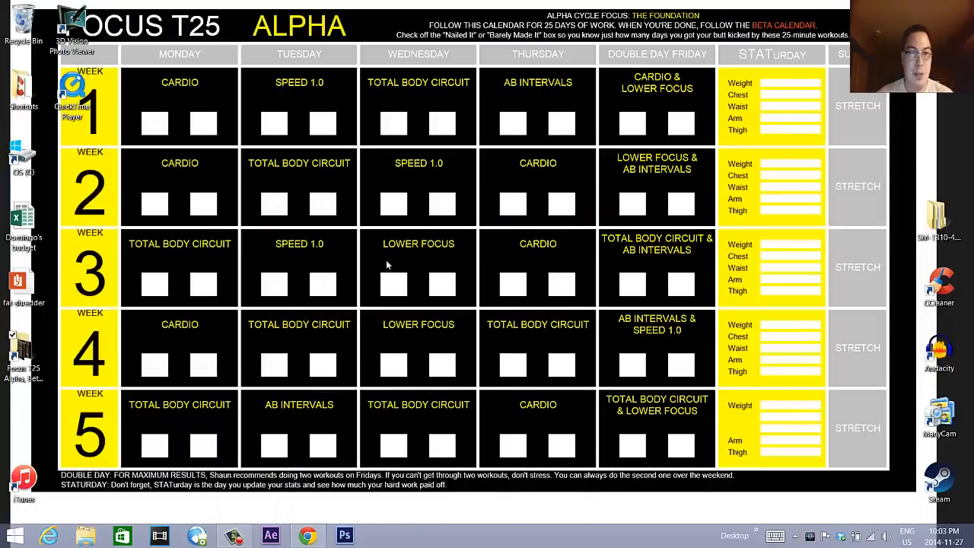
pyautogui.moveTo(247, 386)
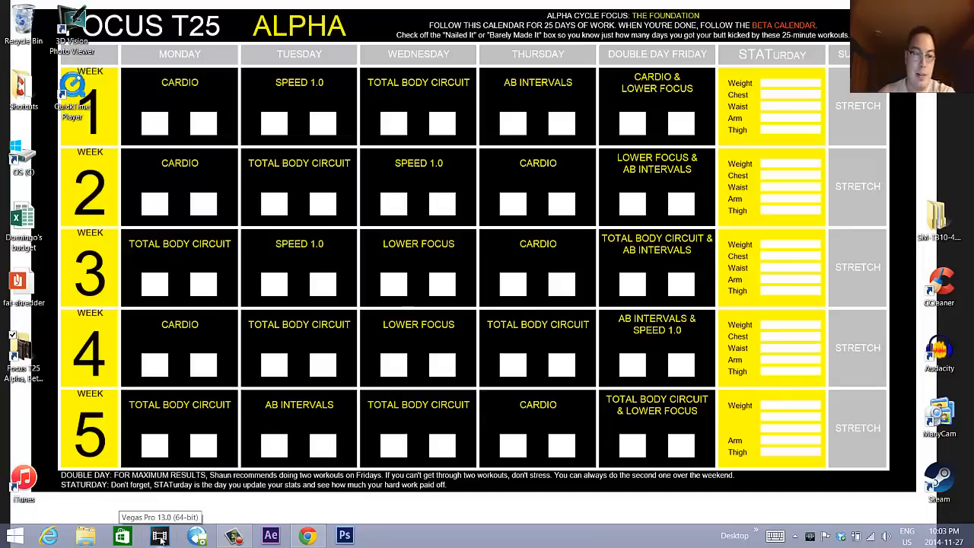
# Launch Vegas Pro, then browse the Media Generators, previewing Color Gradient and HitFilm Light Flares presets
pyautogui.click(159, 535)
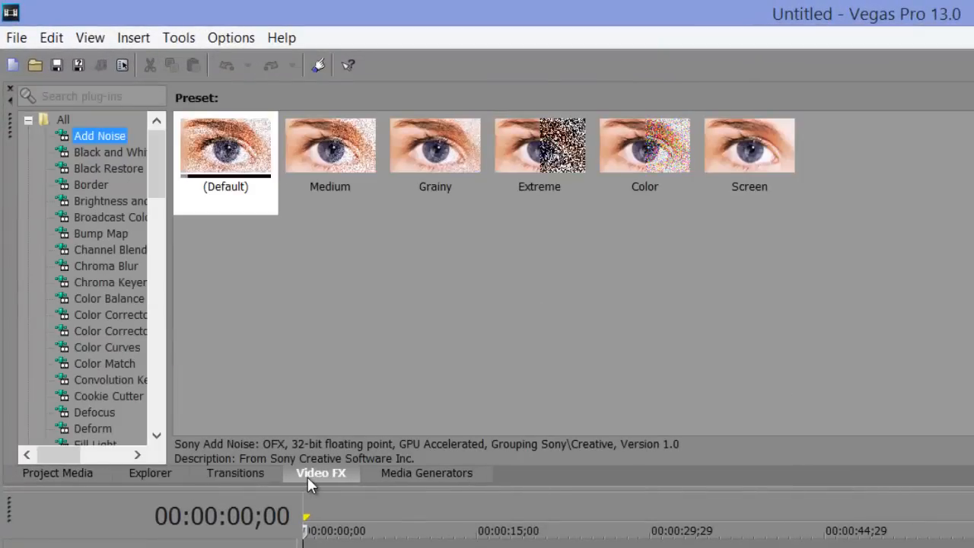
pyautogui.click(426, 472)
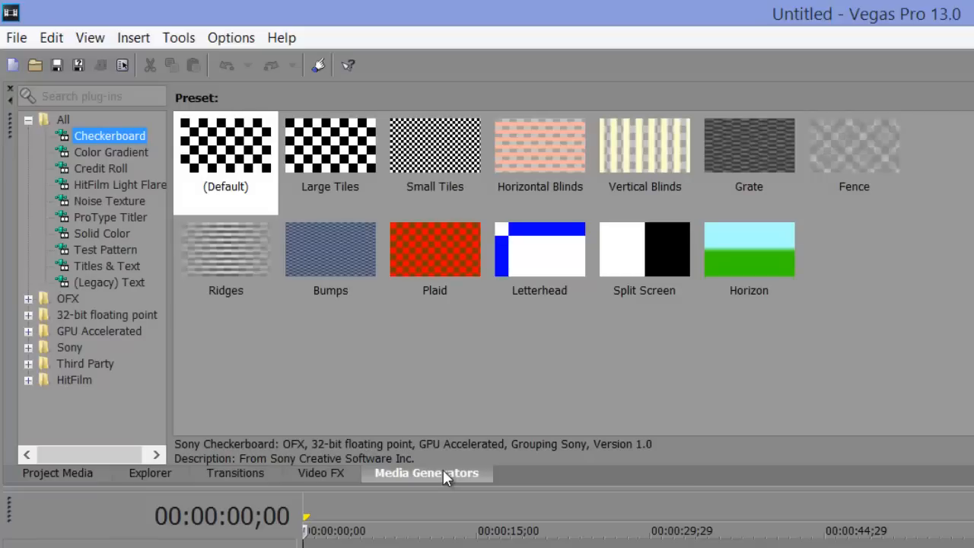
pyautogui.moveTo(392, 374)
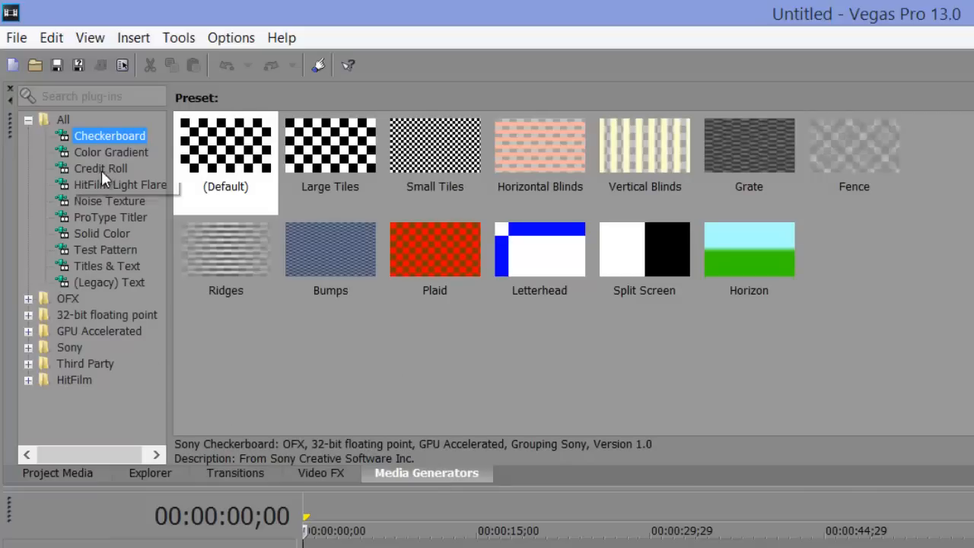
pyautogui.click(111, 151)
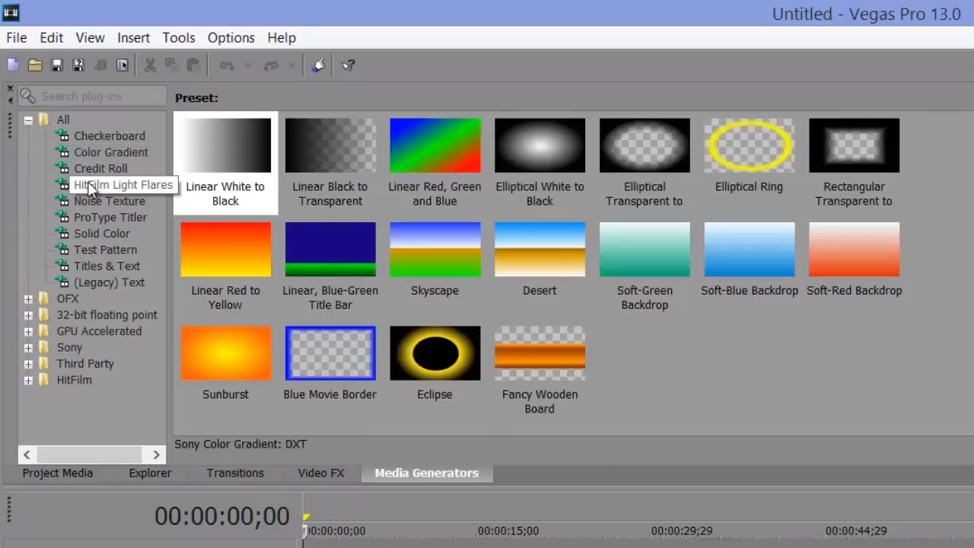
pyautogui.click(118, 184)
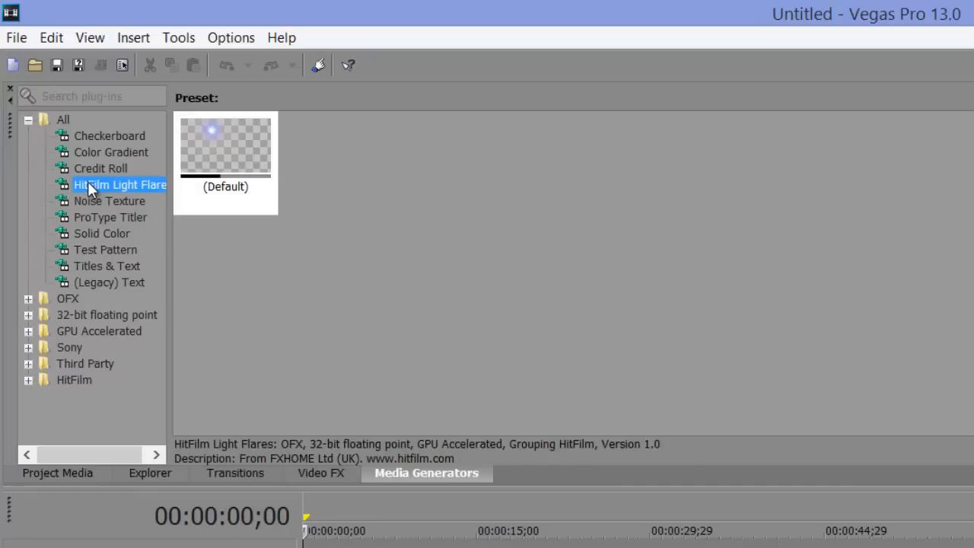
pyautogui.moveTo(107, 212)
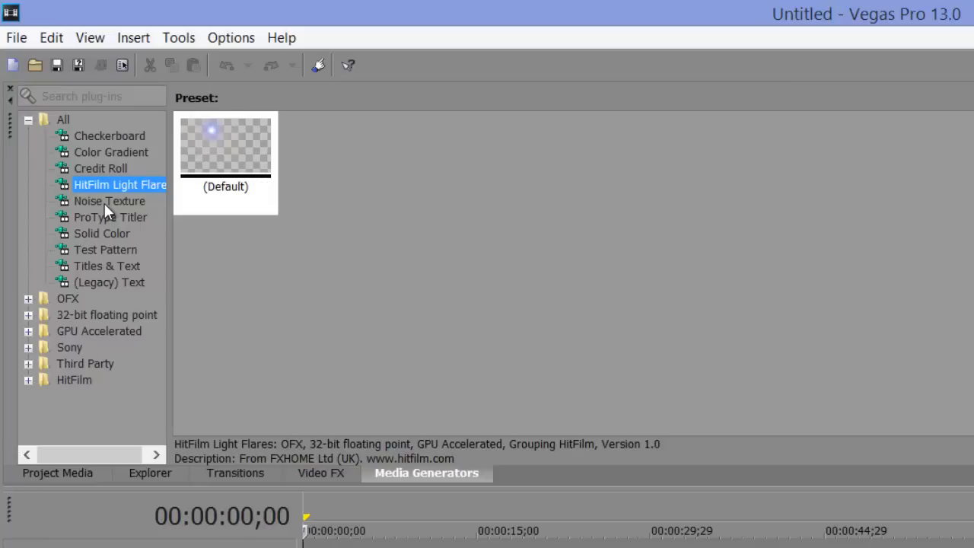
pyautogui.click(109, 201)
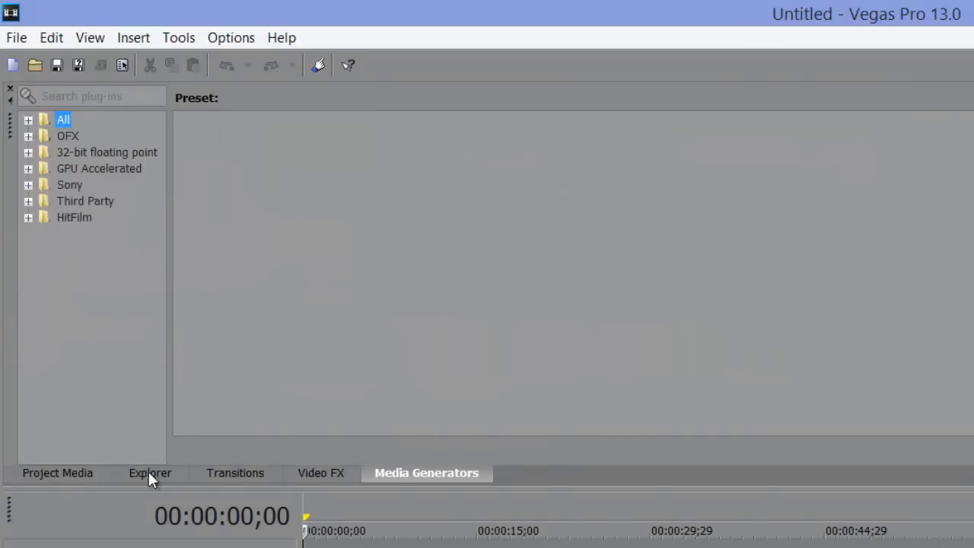
# Show Project Media and begin importing the webcam media file
pyautogui.click(57, 472)
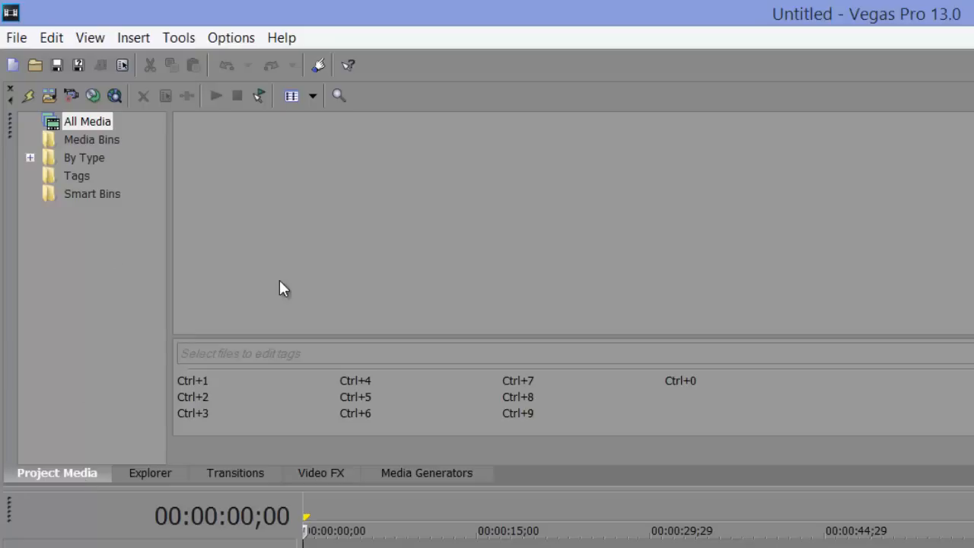
pyautogui.moveTo(154, 183)
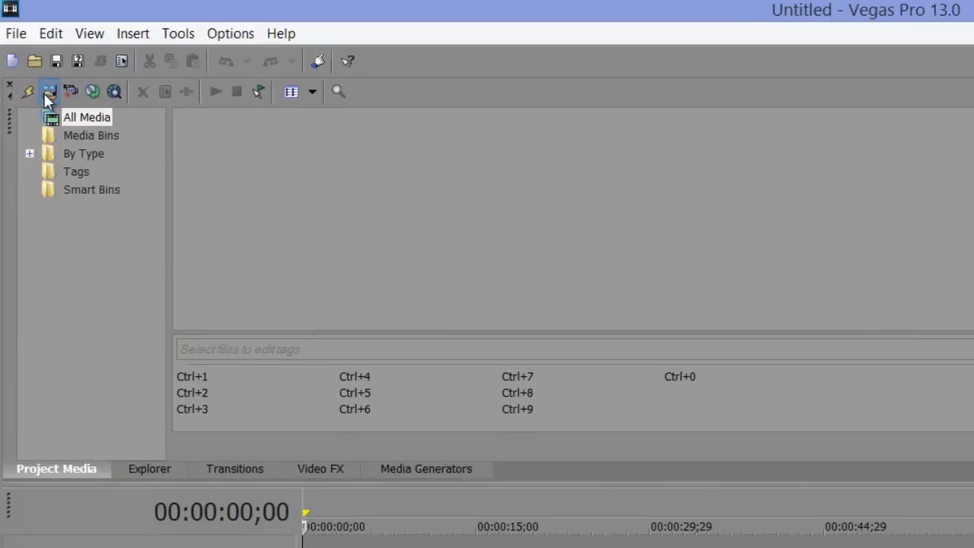
pyautogui.click(48, 91)
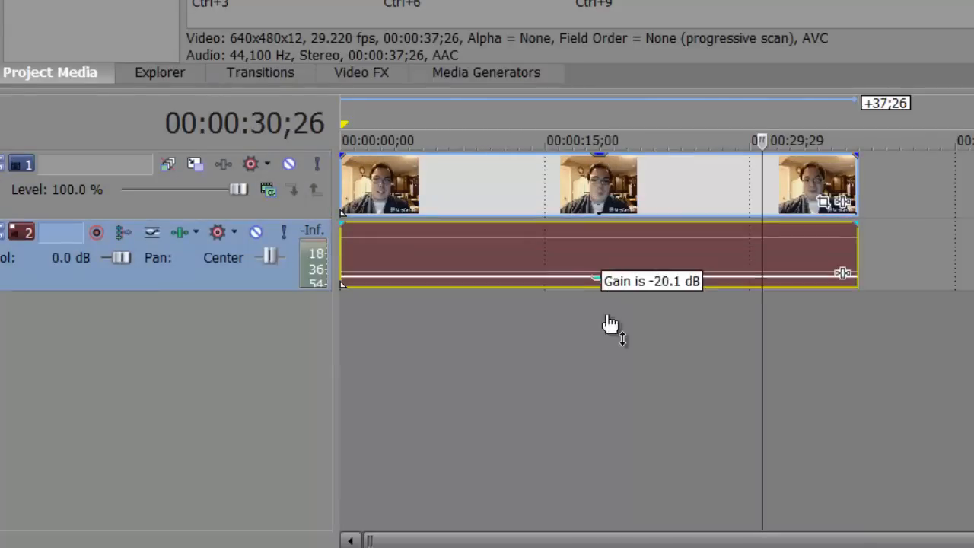
pyautogui.click(681, 405)
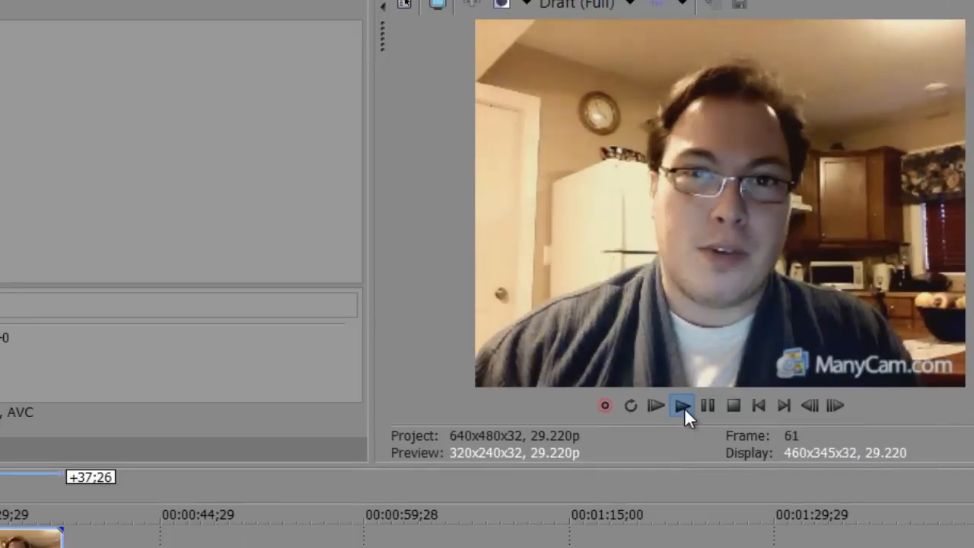
pyautogui.click(680, 405)
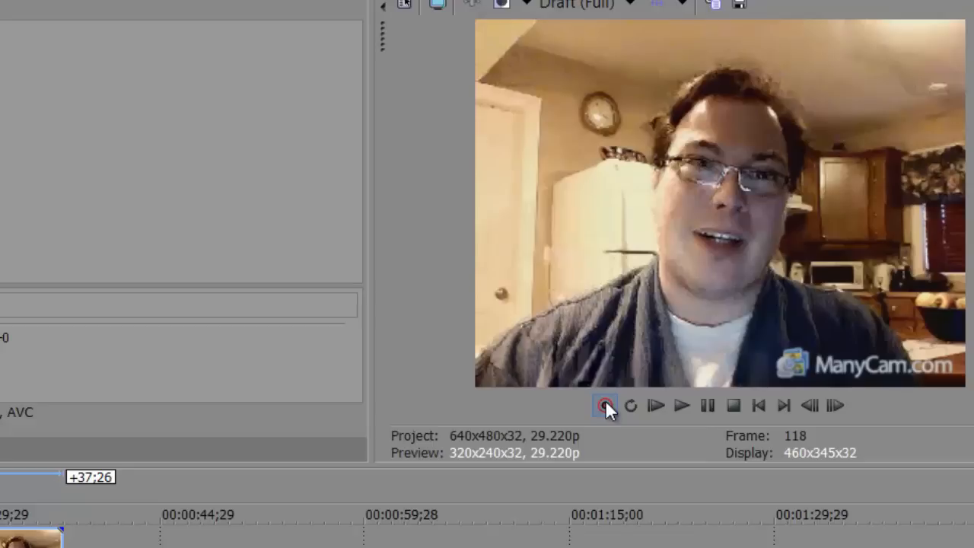
pyautogui.click(605, 405)
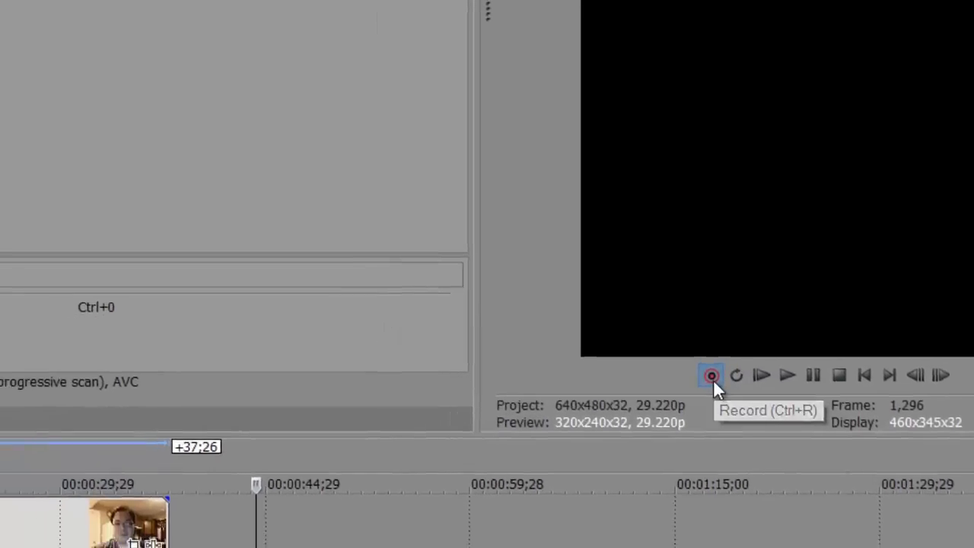
# Record a voice take into the default recorded-files folder, keep it, and play it back
pyautogui.click(711, 375)
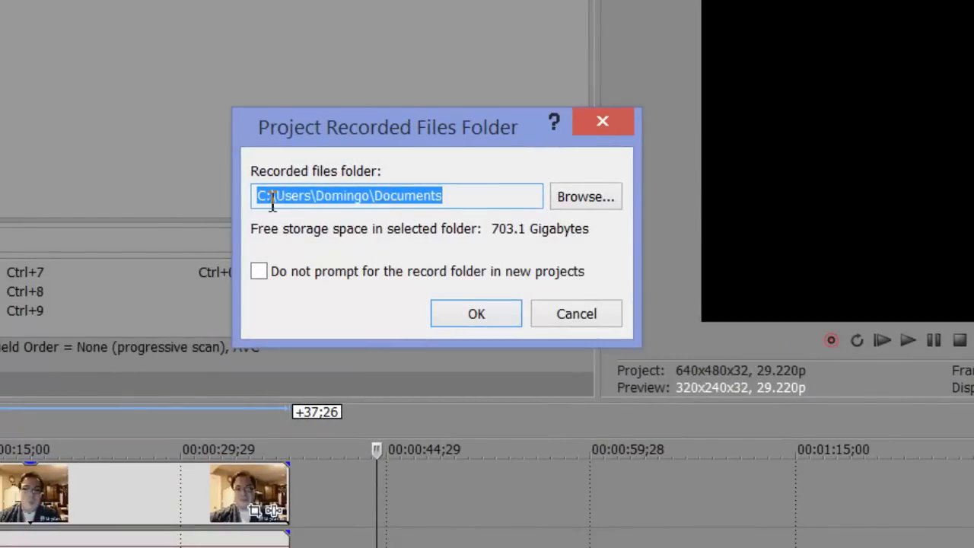
pyautogui.moveTo(476, 314)
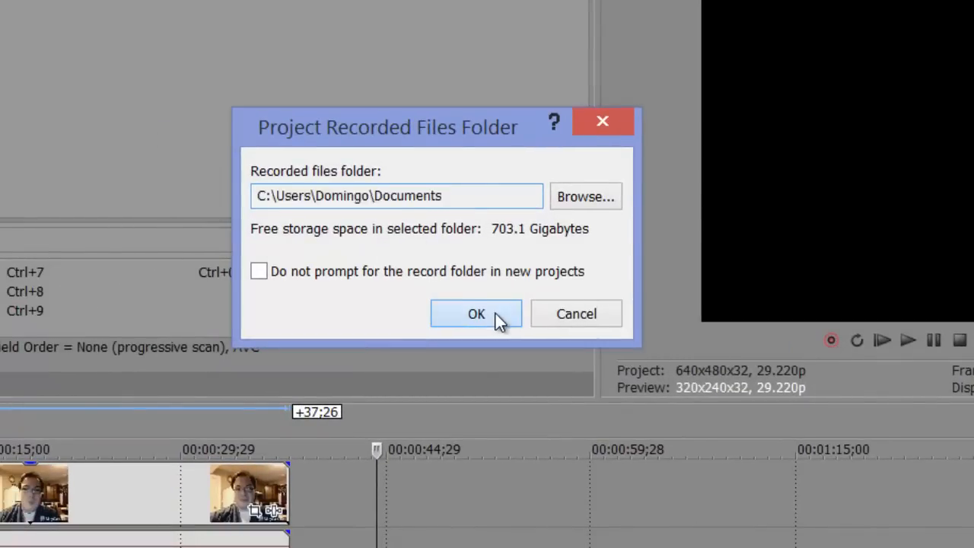
pyautogui.click(476, 313)
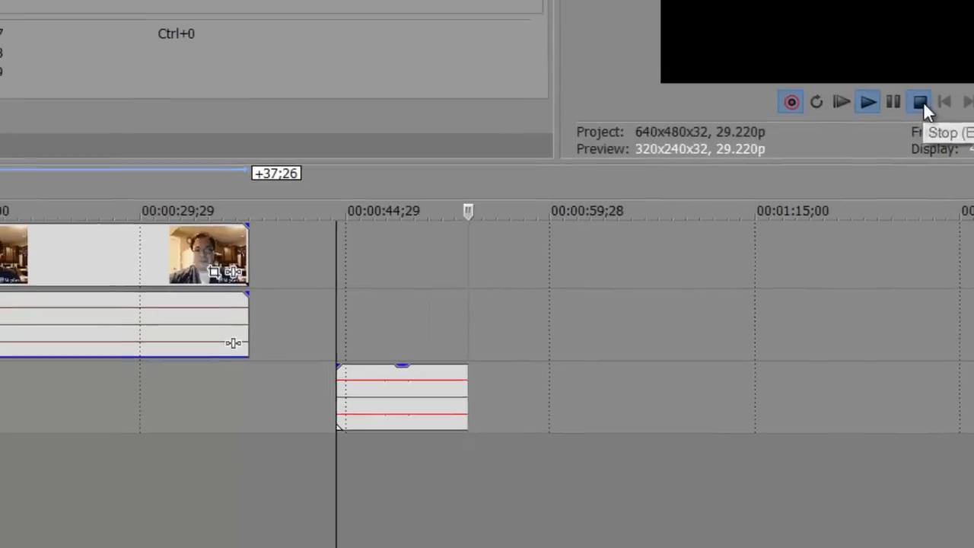
pyautogui.click(918, 101)
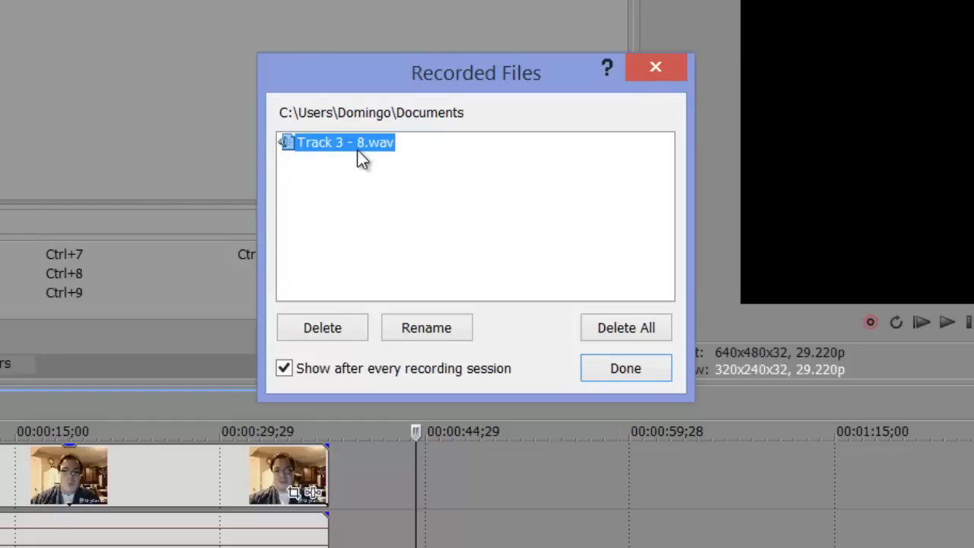
pyautogui.click(625, 369)
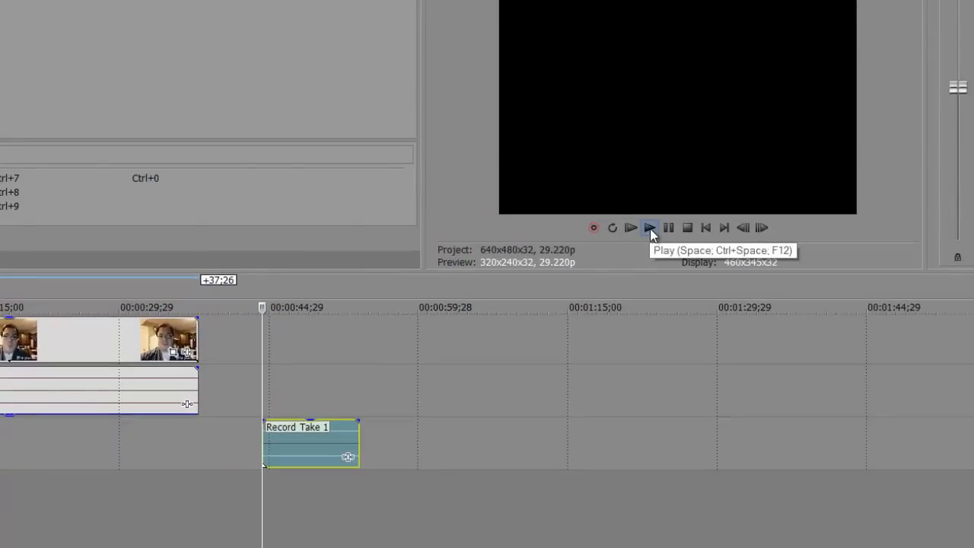
pyautogui.click(650, 227)
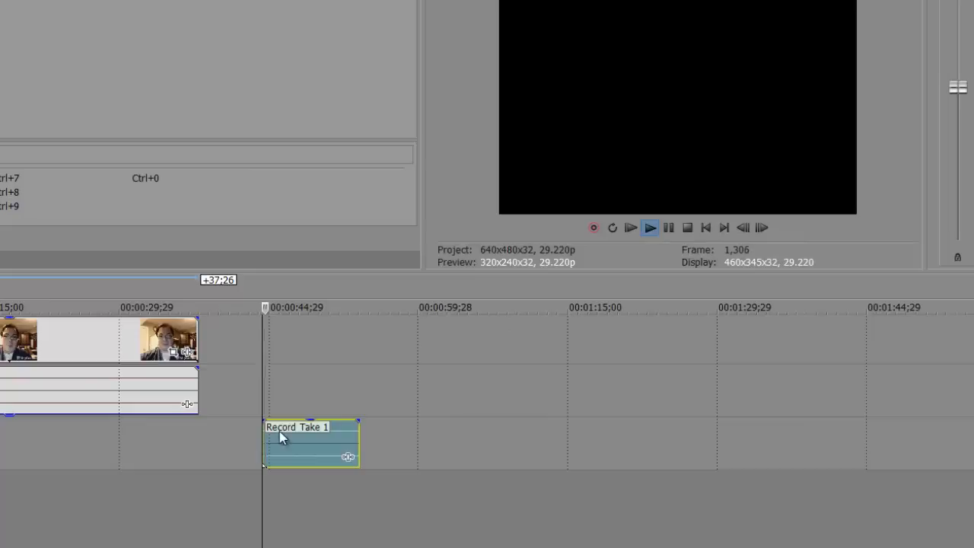
pyautogui.click(649, 227)
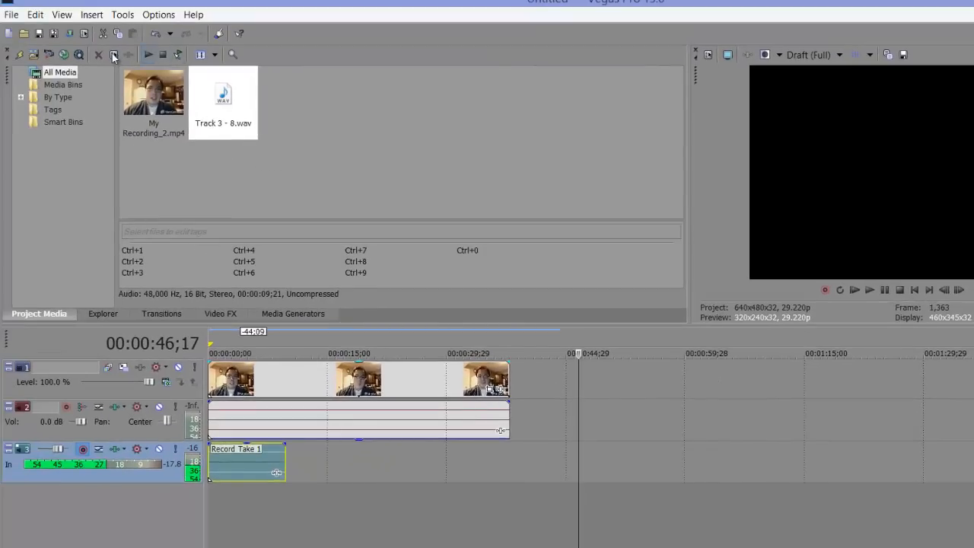
pyautogui.moveTo(112, 54)
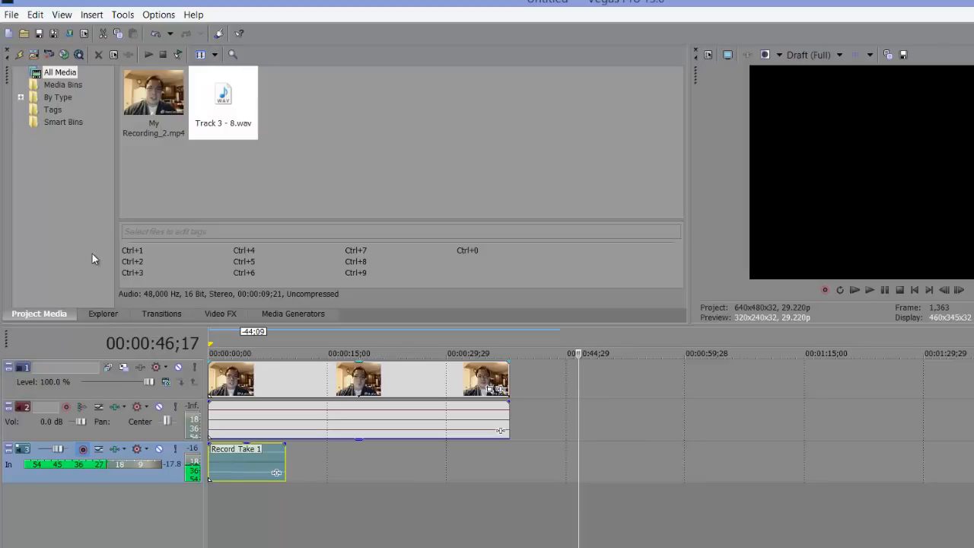
pyautogui.moveTo(69, 249)
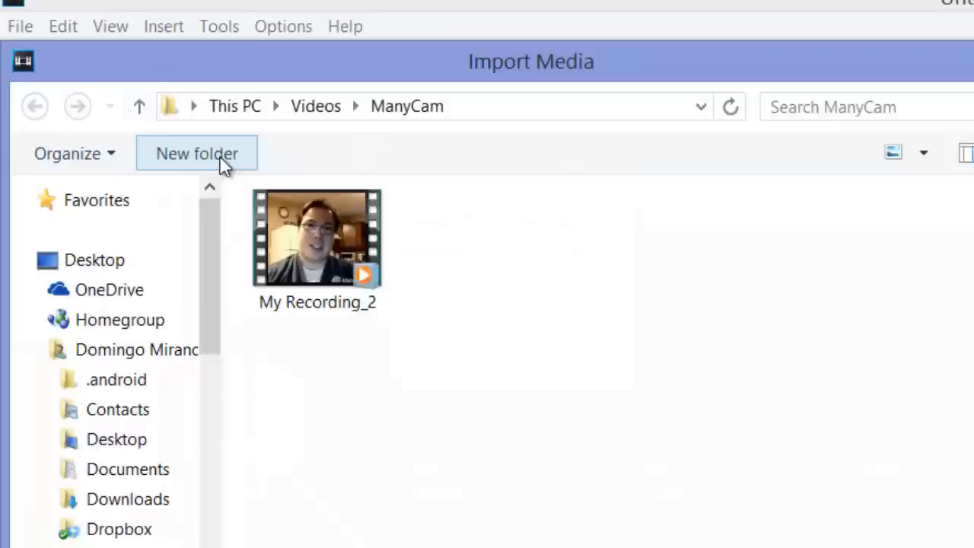
# Scroll through the Import Media file-type list to view the supported formats
pyautogui.click(647, 497)
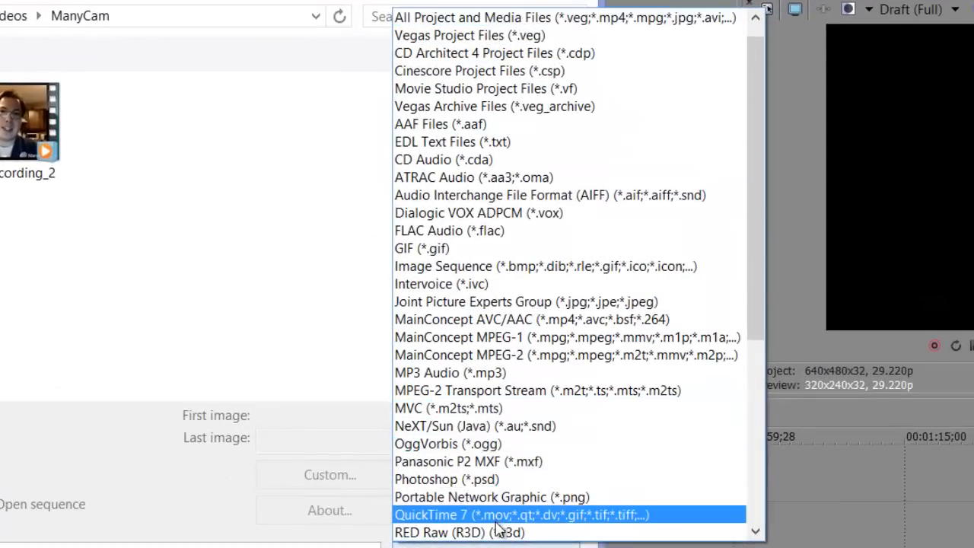
pyautogui.scroll(-3)
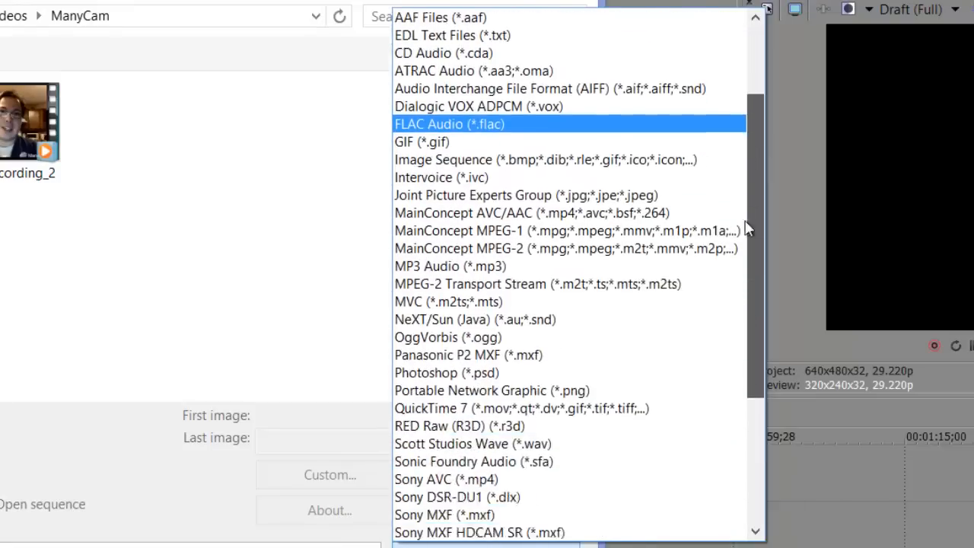
pyautogui.scroll(-3)
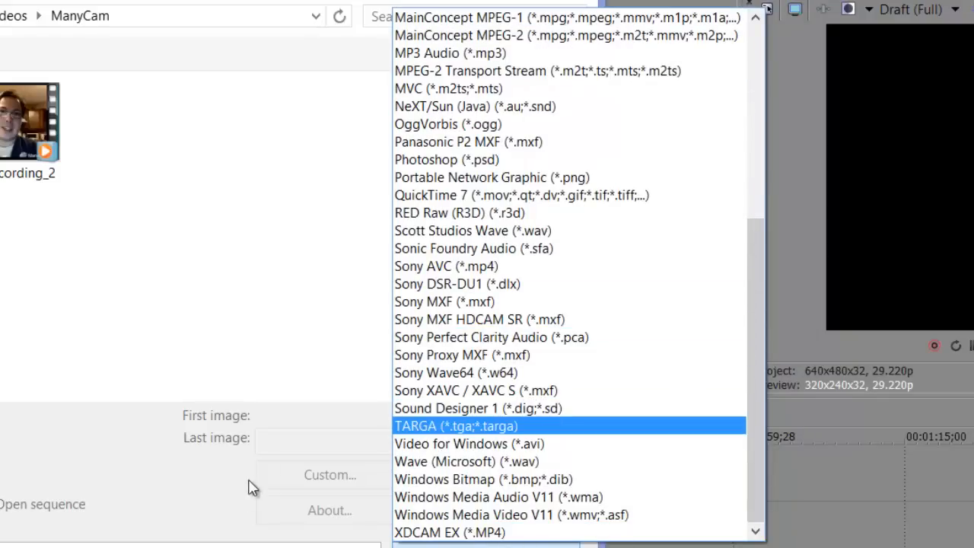
pyautogui.moveTo(493, 124)
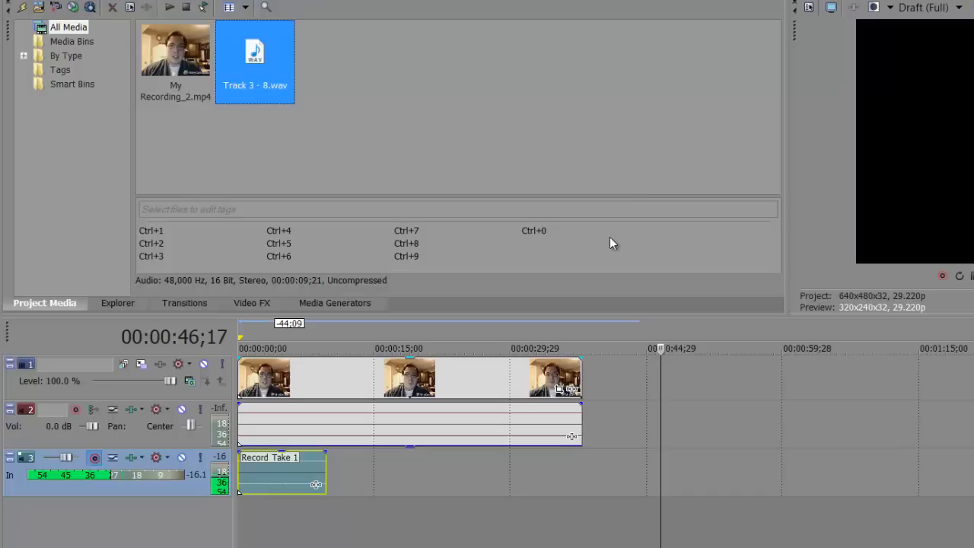
pyautogui.moveTo(436, 226)
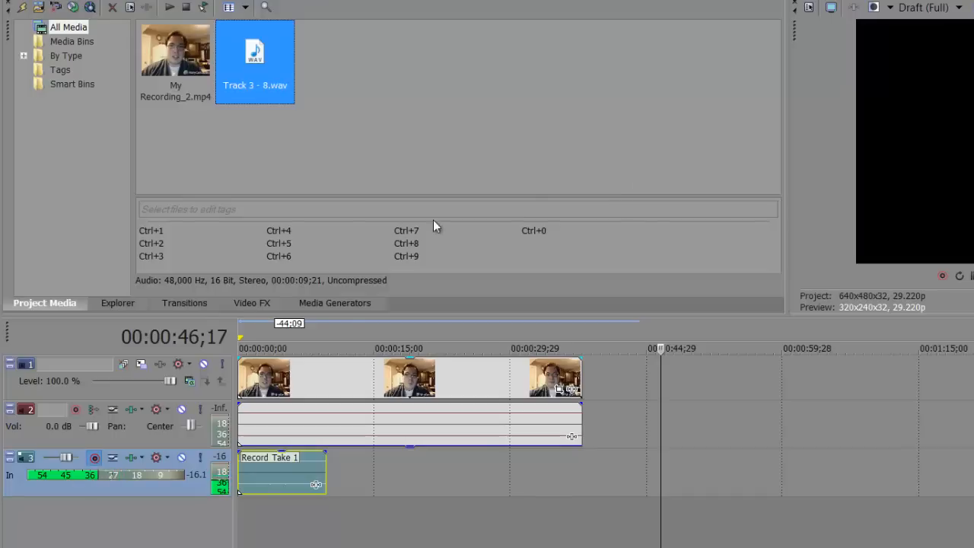
pyautogui.click(118, 303)
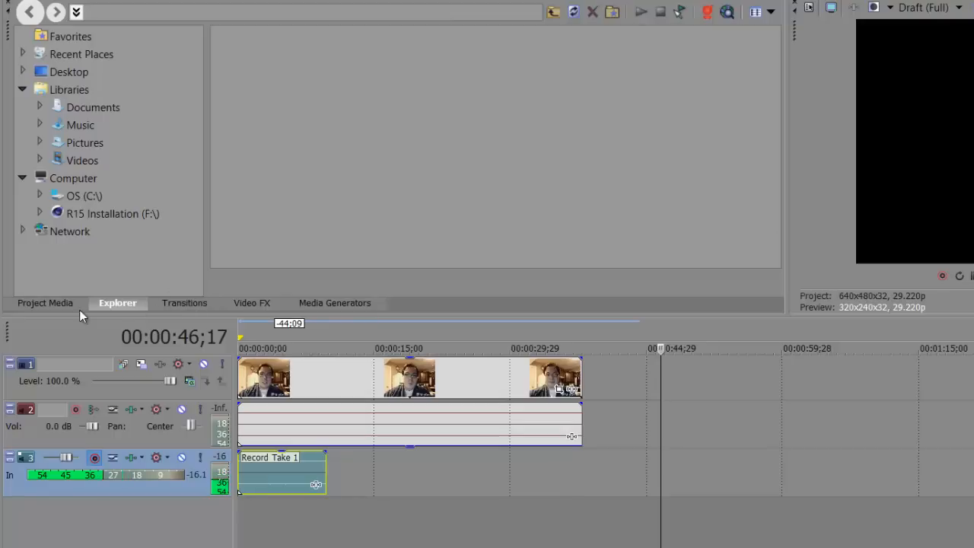
pyautogui.click(44, 303)
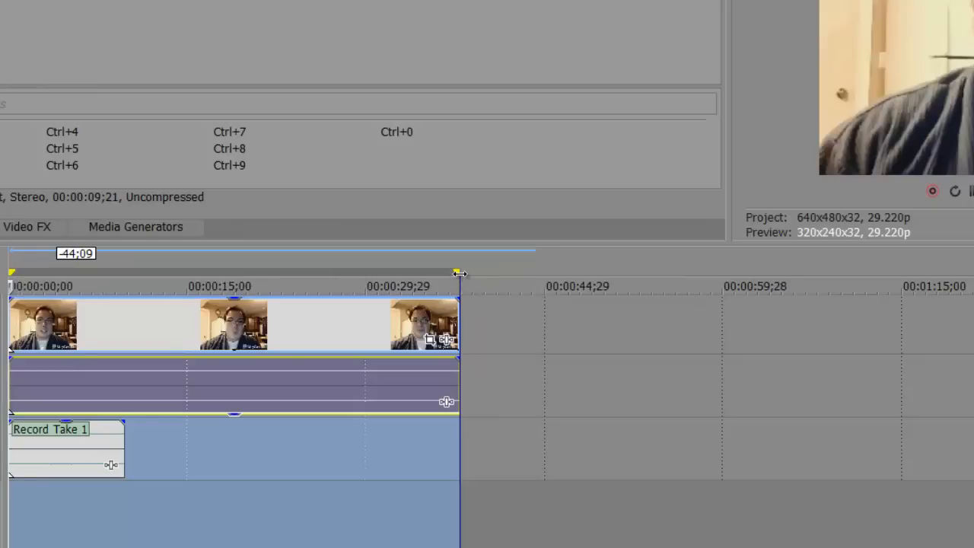
pyautogui.moveTo(458, 272)
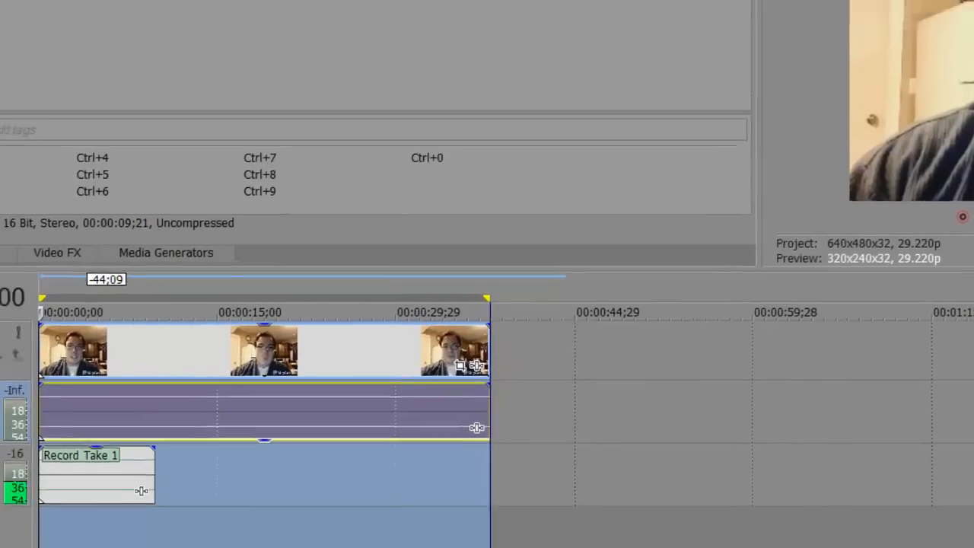
pyautogui.click(16, 38)
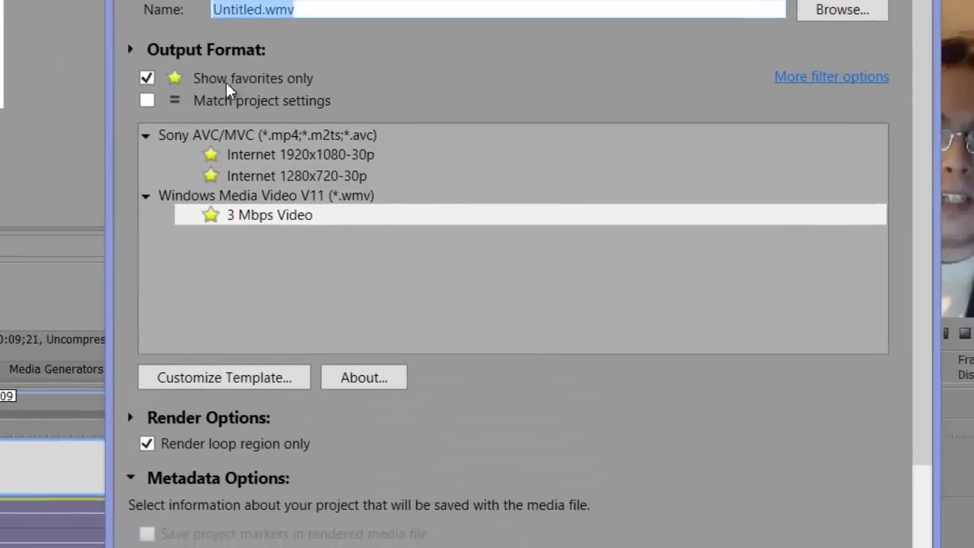
pyautogui.moveTo(303, 223)
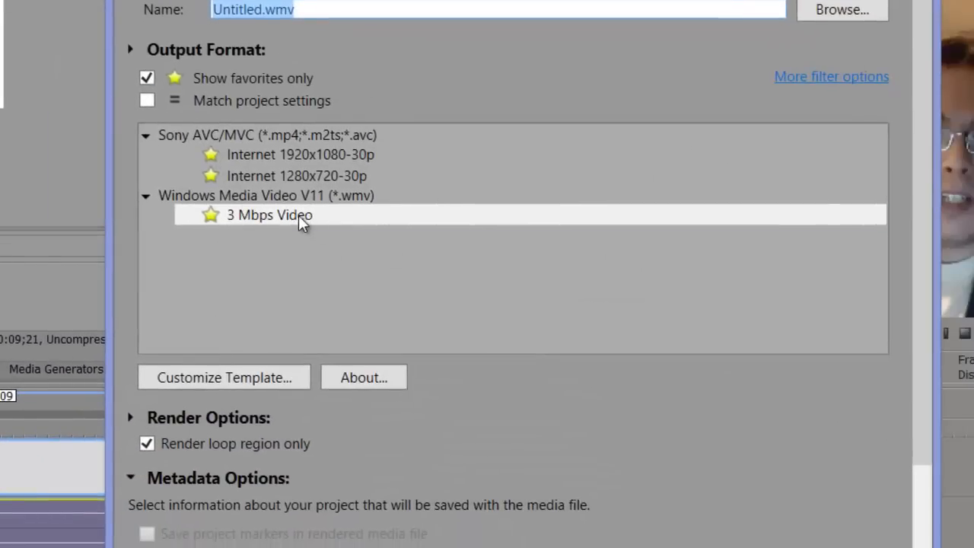
pyautogui.click(269, 214)
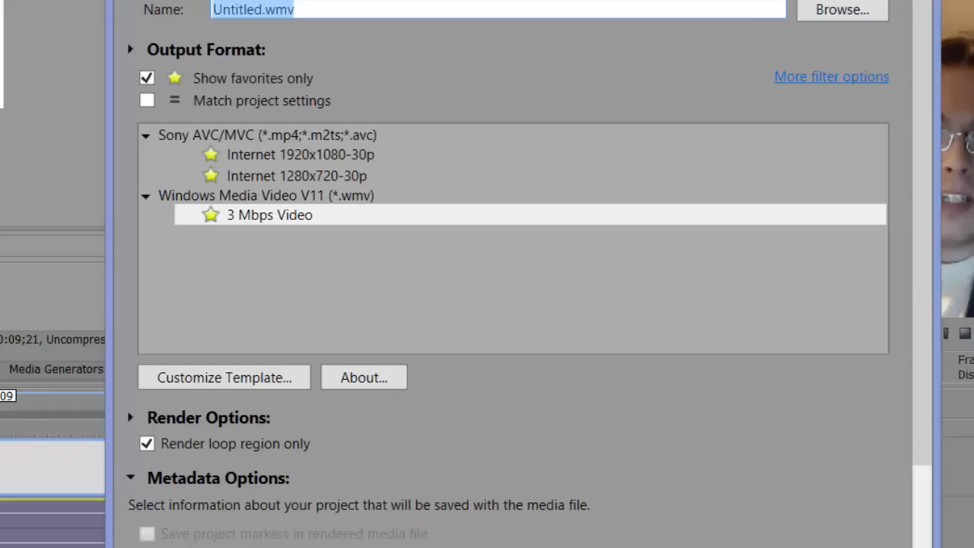
pyautogui.write('Test')
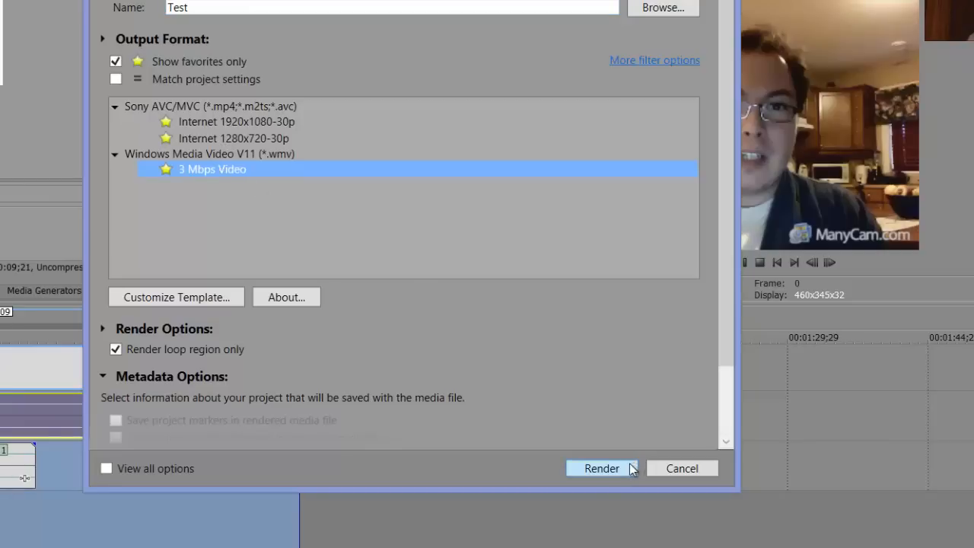
pyautogui.click(600, 468)
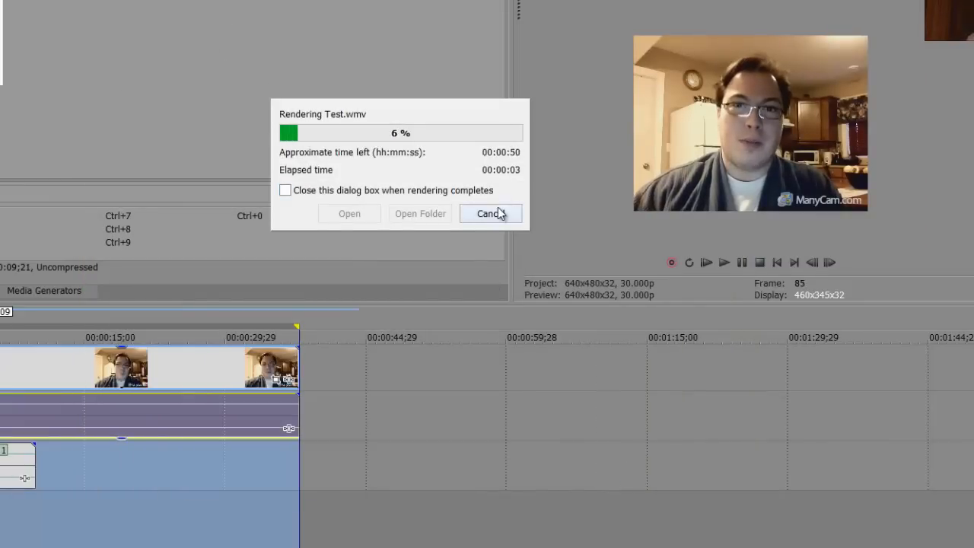
pyautogui.click(490, 213)
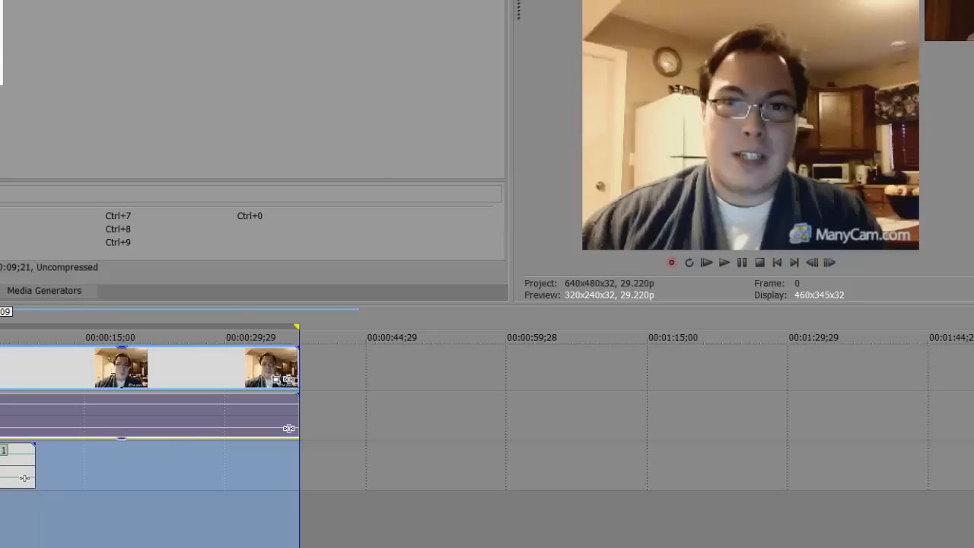
# Set up a Render As job, toggling favorites-only, and save the output to Videos
pyautogui.click(13, 30)
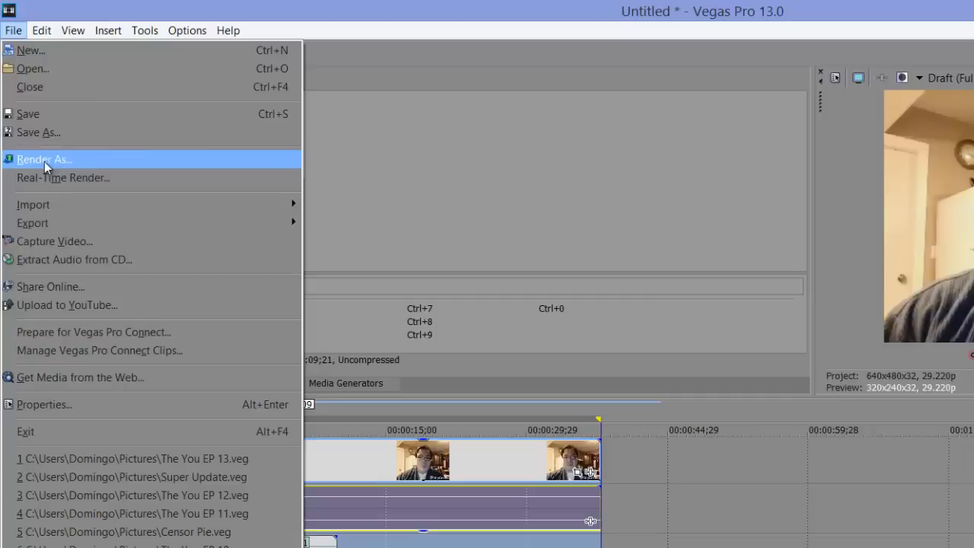
pyautogui.click(43, 160)
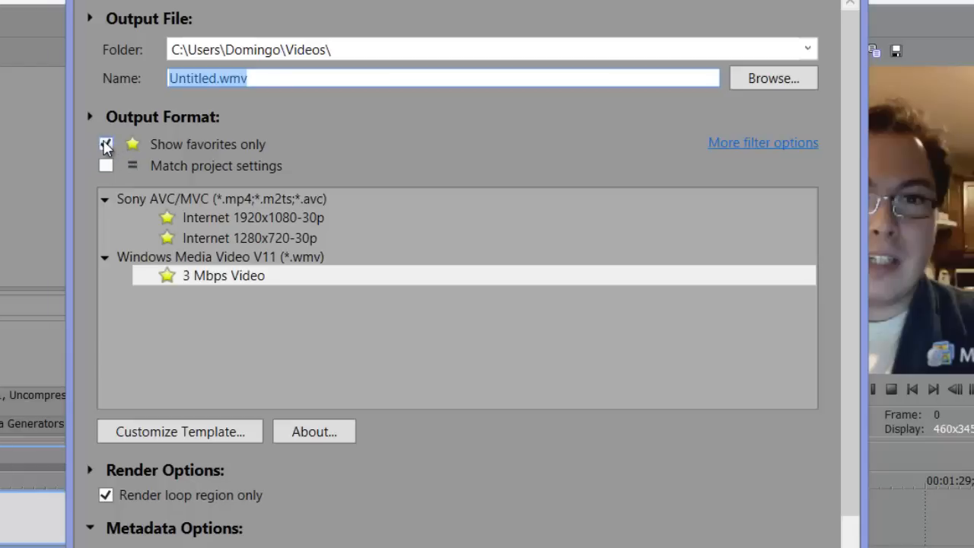
pyautogui.click(106, 144)
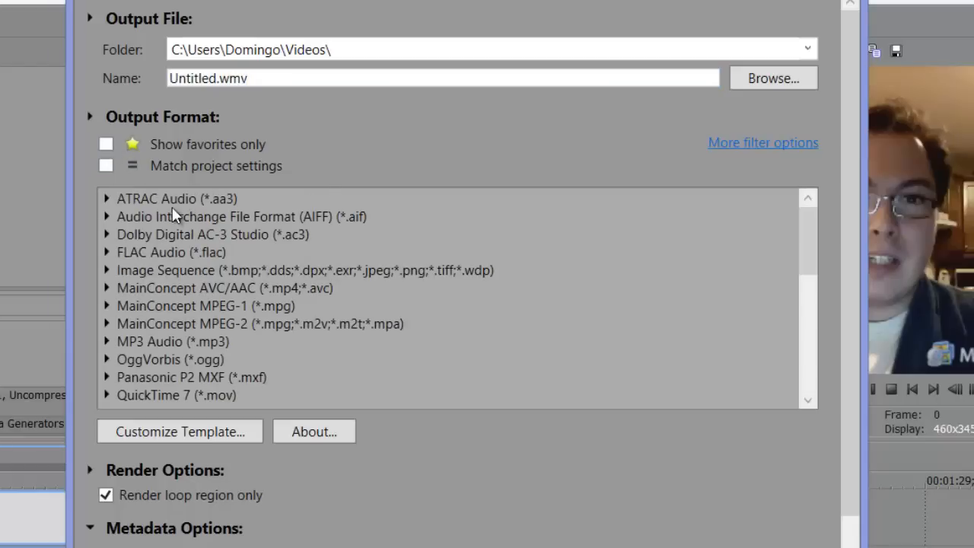
pyautogui.scroll(-3)
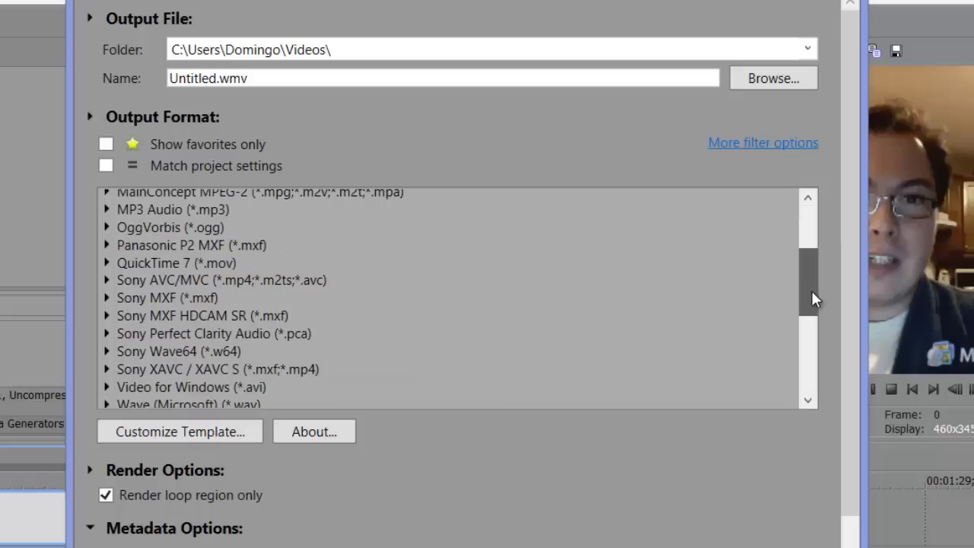
pyautogui.click(107, 280)
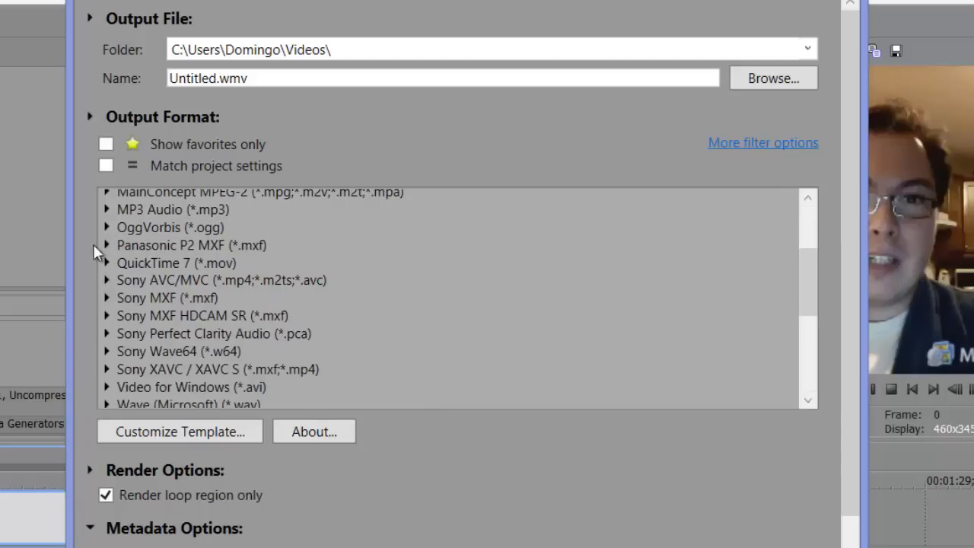
pyautogui.click(106, 144)
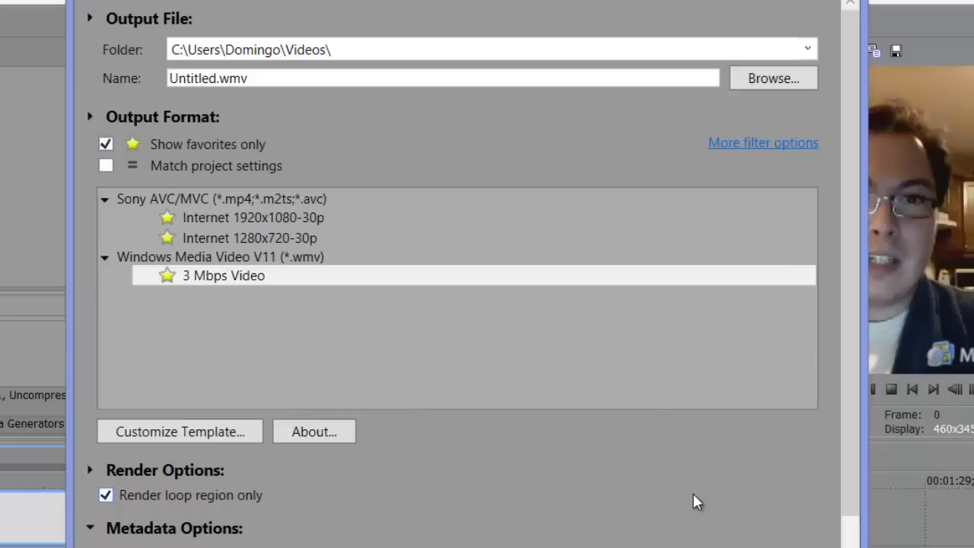
pyautogui.click(772, 78)
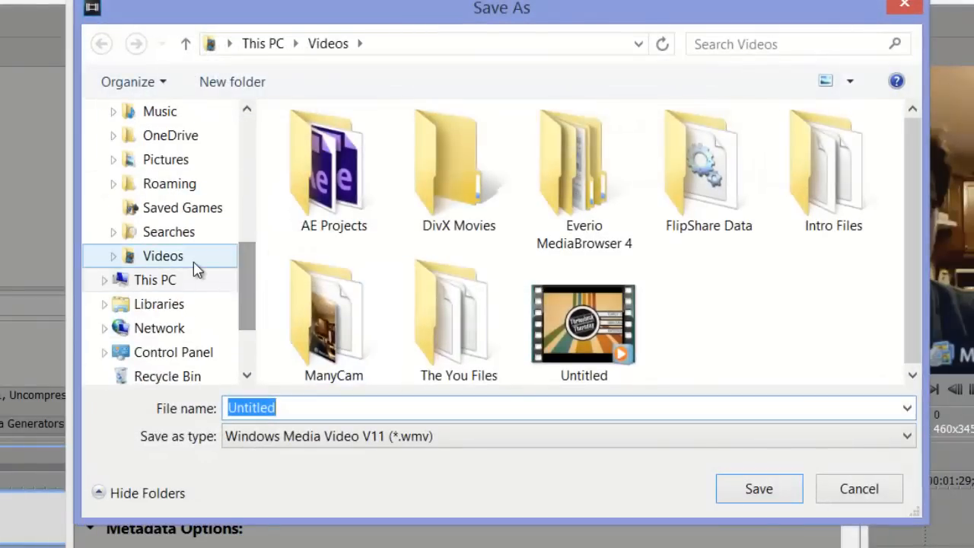
pyautogui.click(758, 489)
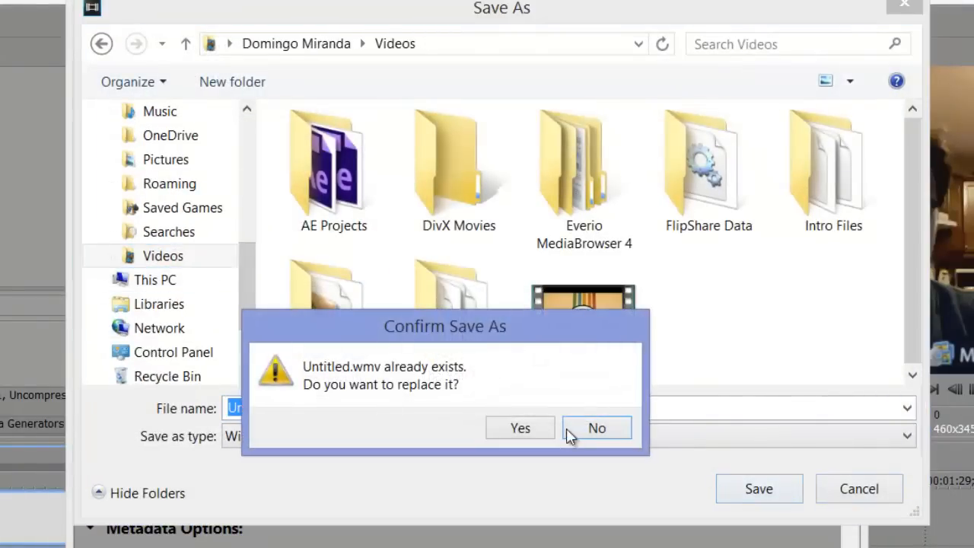